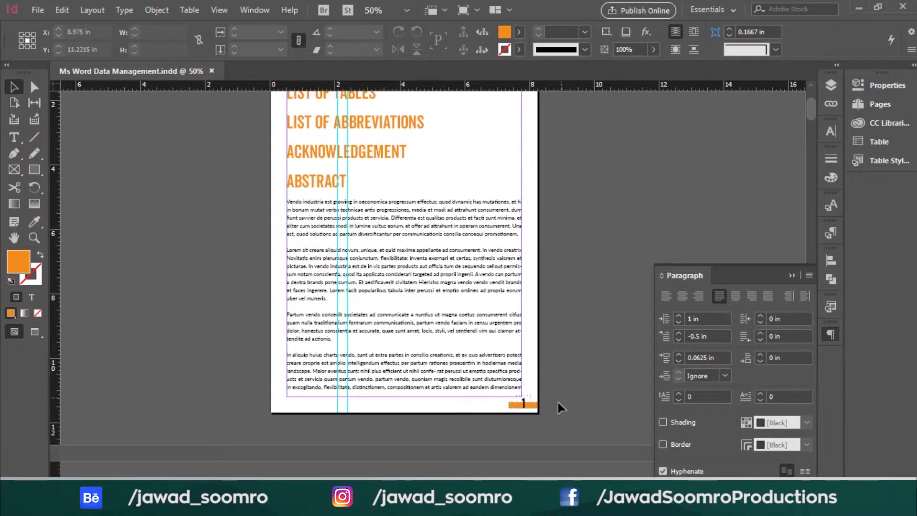
# Show the Pages panel thumbnails and bring up its page-level options menu.
pyautogui.click(879, 104)
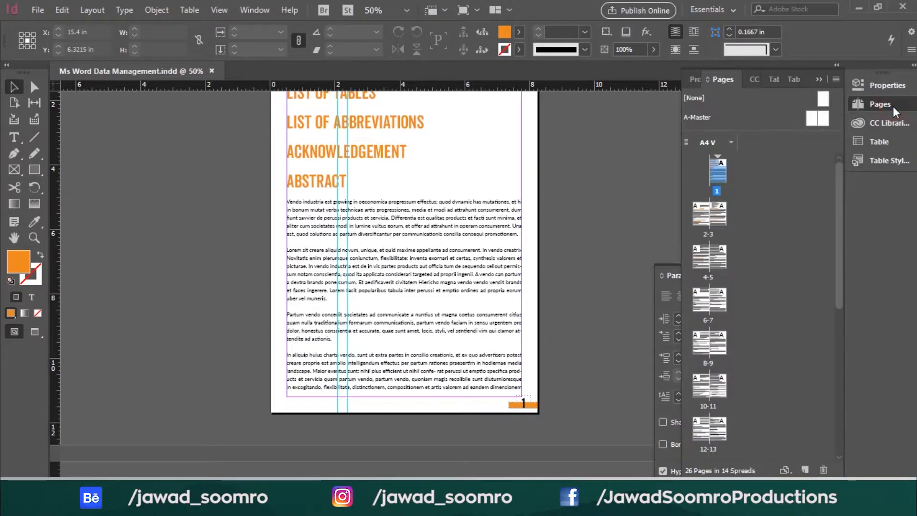
pyautogui.click(255, 10)
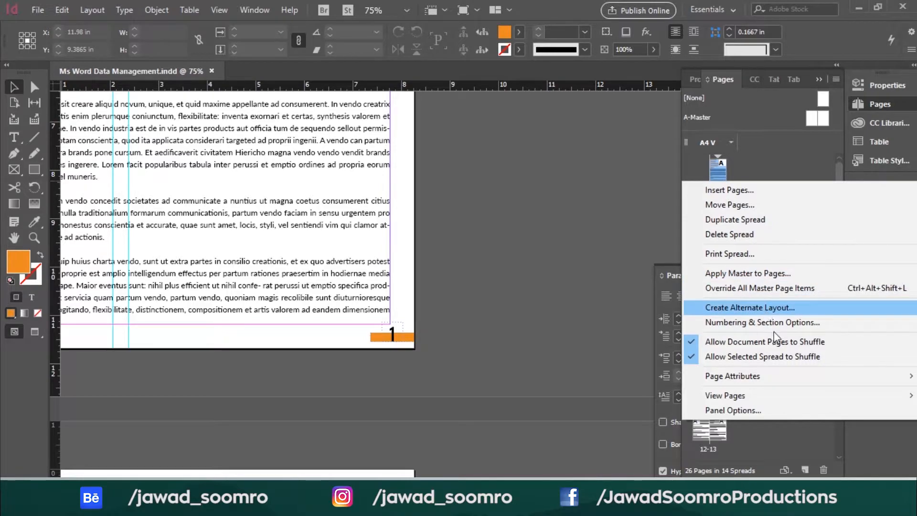
# Try the zero-padded 01, 02, 03 page numbering style.
pyautogui.click(762, 323)
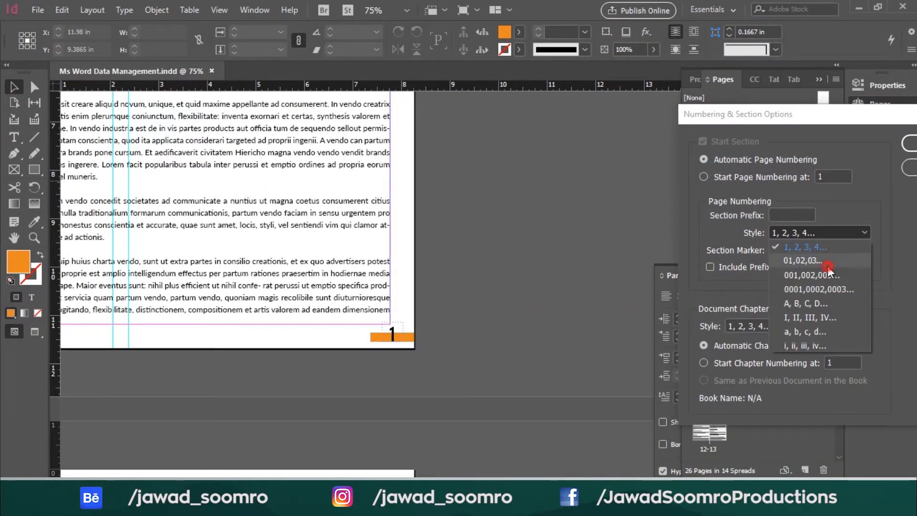
pyautogui.click(801, 260)
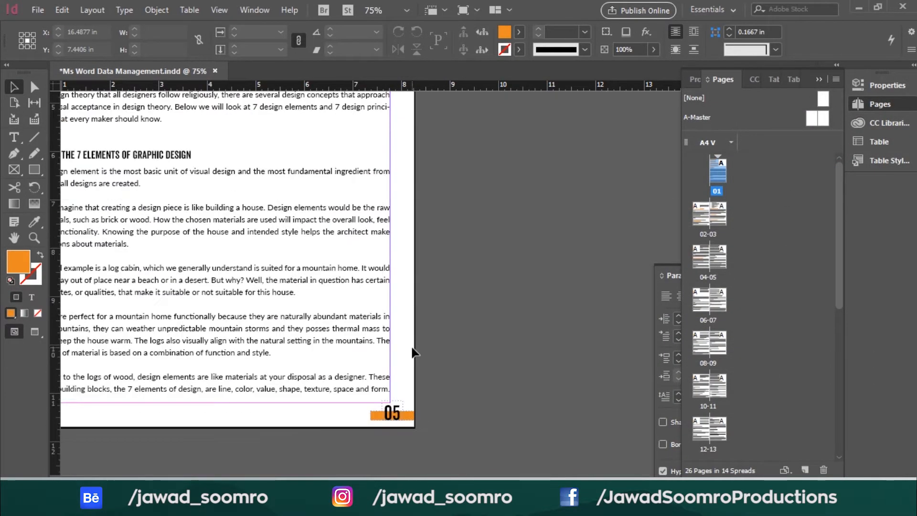
pyautogui.scroll(-3)
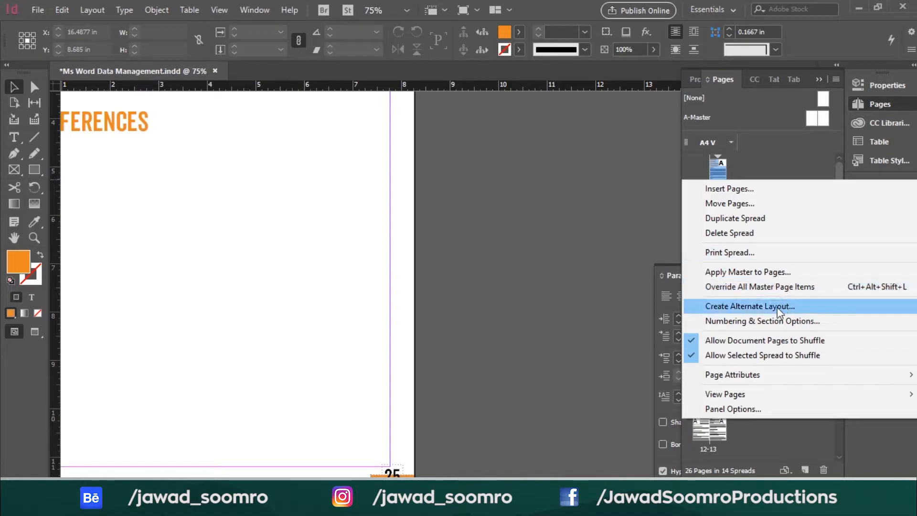
# Change the numbering style to capital letters A, B, C, D and confirm.
pyautogui.click(763, 320)
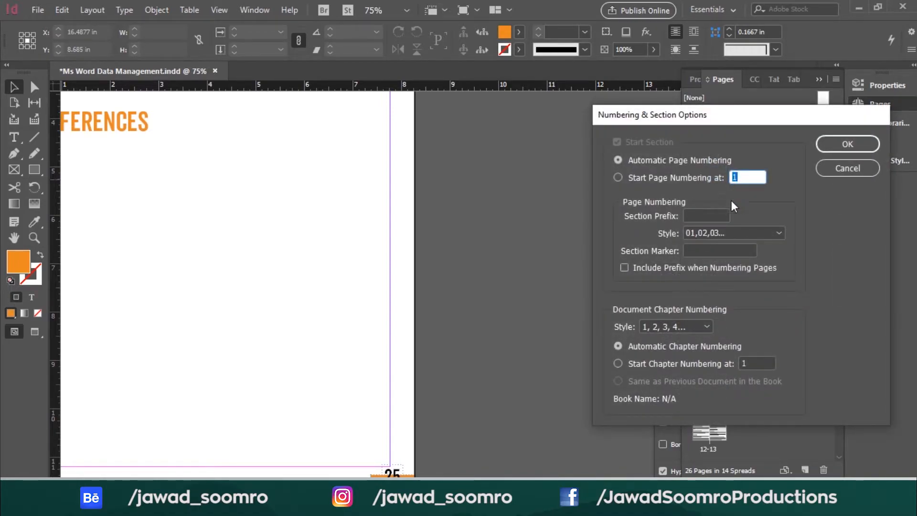
pyautogui.click(733, 232)
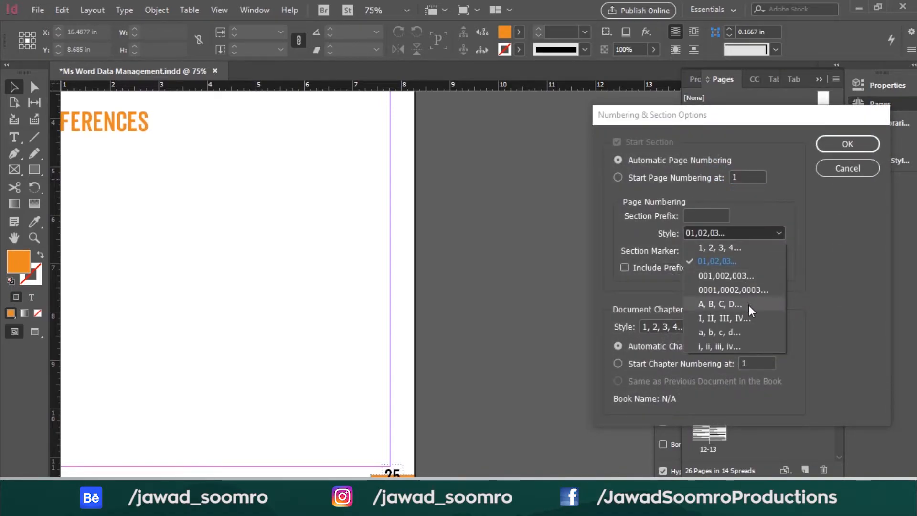
pyautogui.click(719, 304)
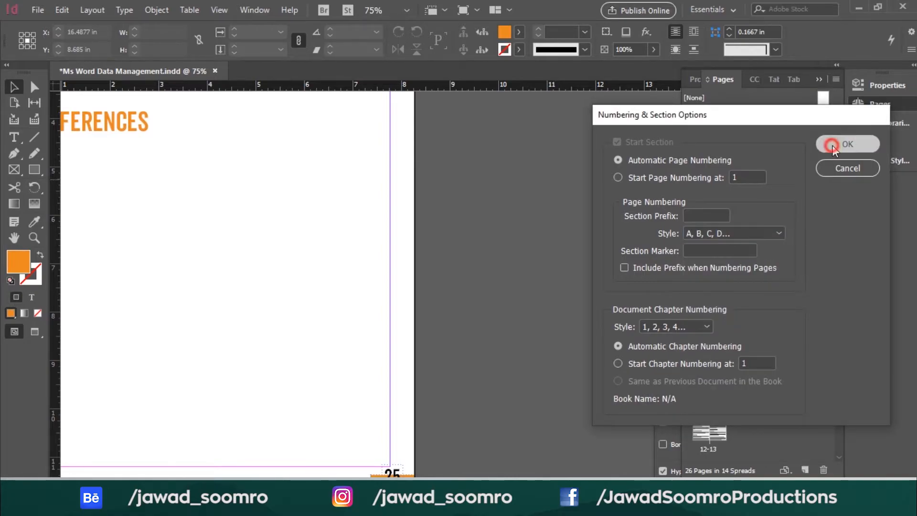
pyautogui.click(847, 144)
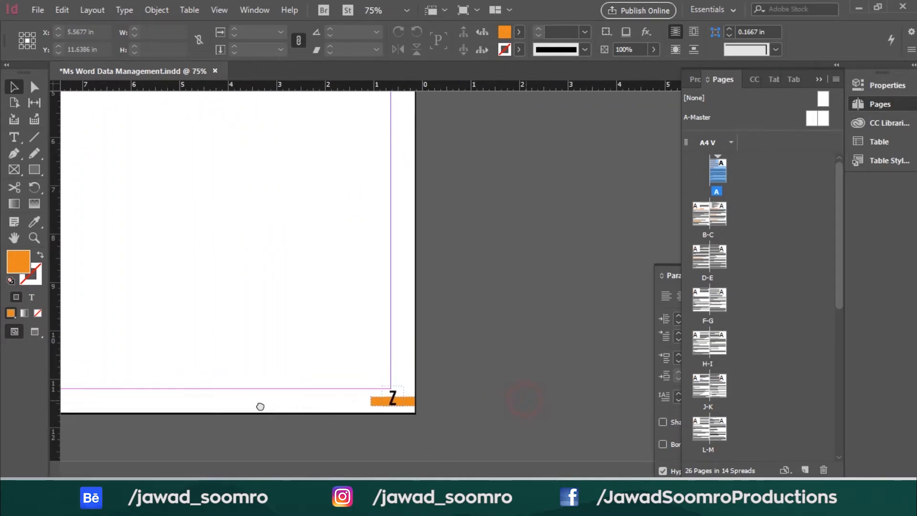
pyautogui.moveTo(245, 404)
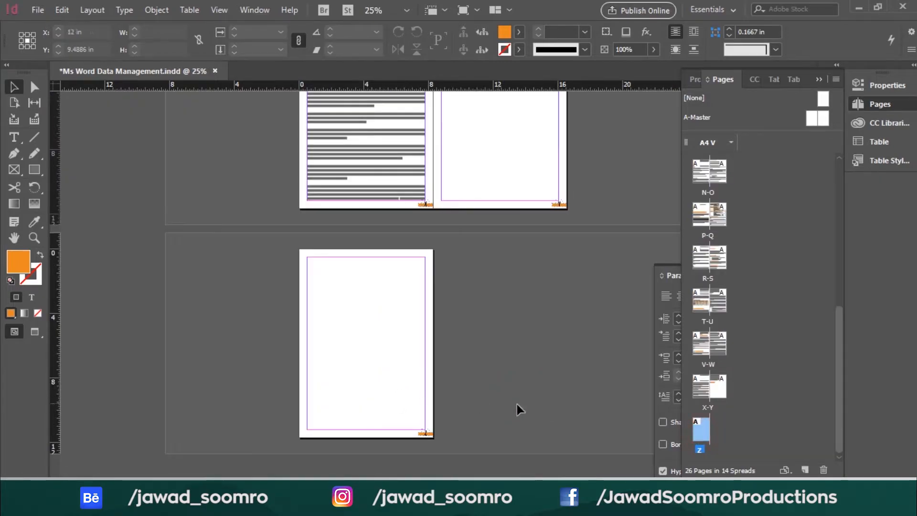
pyautogui.click(91, 10)
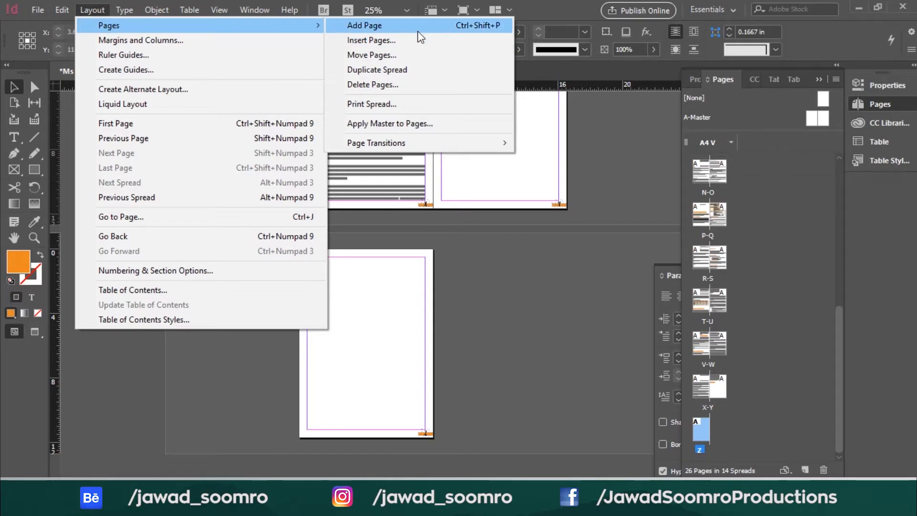
pyautogui.click(364, 25)
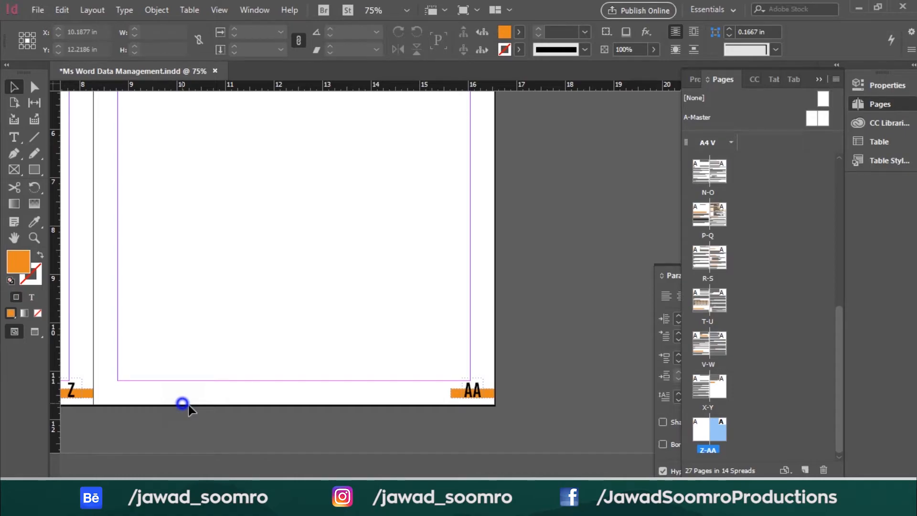
pyautogui.click(92, 10)
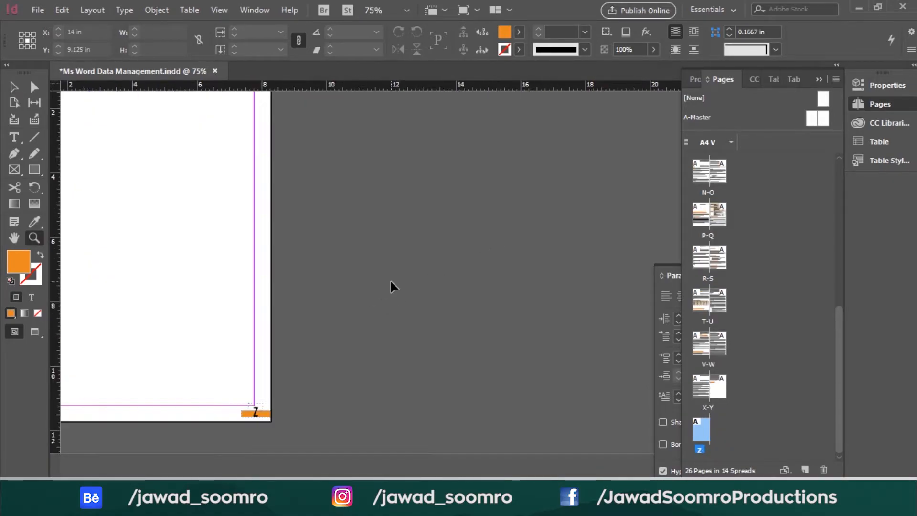
# Undo the last three changes, including the added page.
pyautogui.press('ctrl+z')
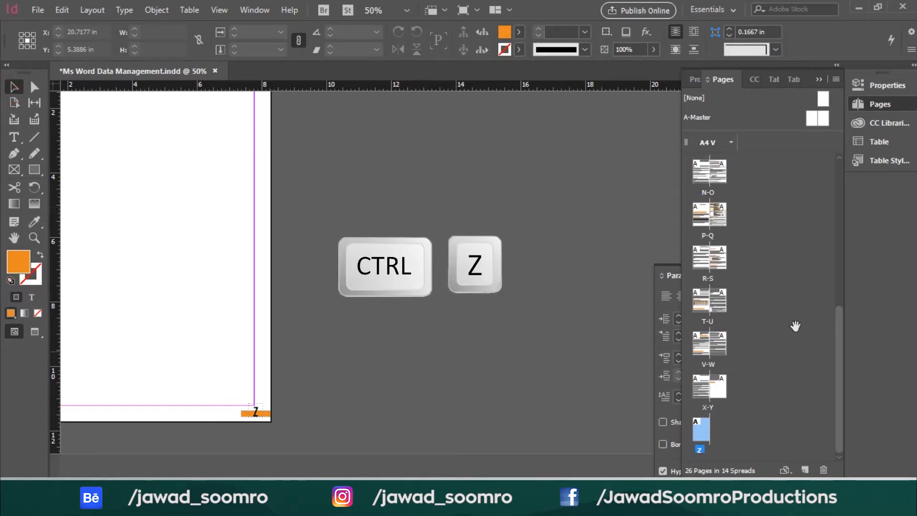
pyautogui.press('ctrl+z')
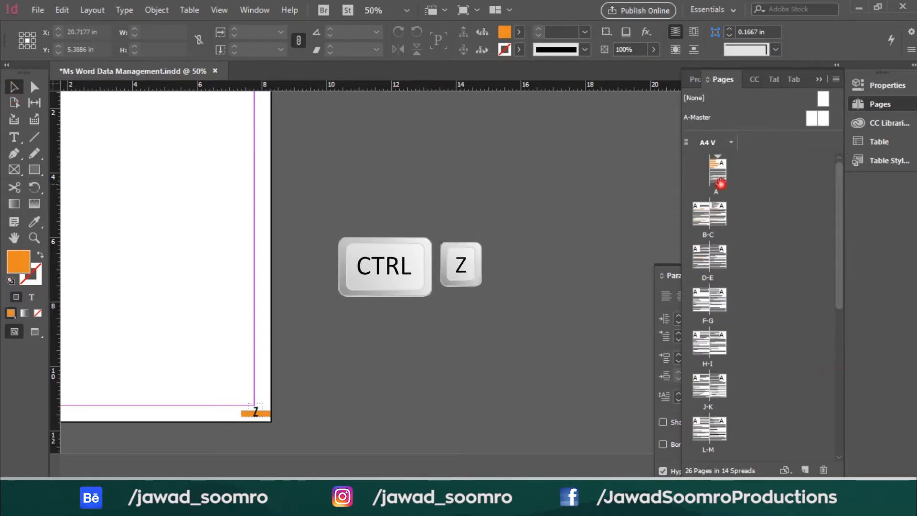
pyautogui.press('ctrl+z')
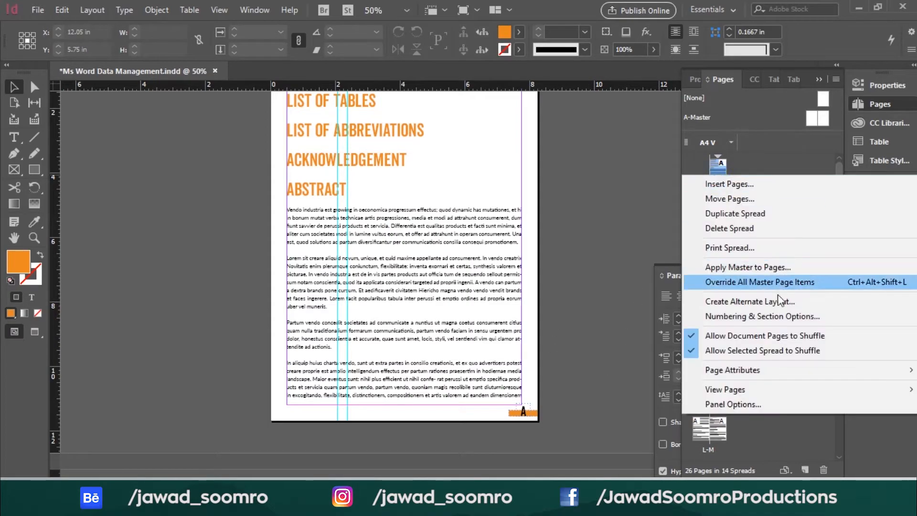
# Set the page numbering style to lowercase roman numerals i, ii, iii, iv.
pyautogui.click(761, 316)
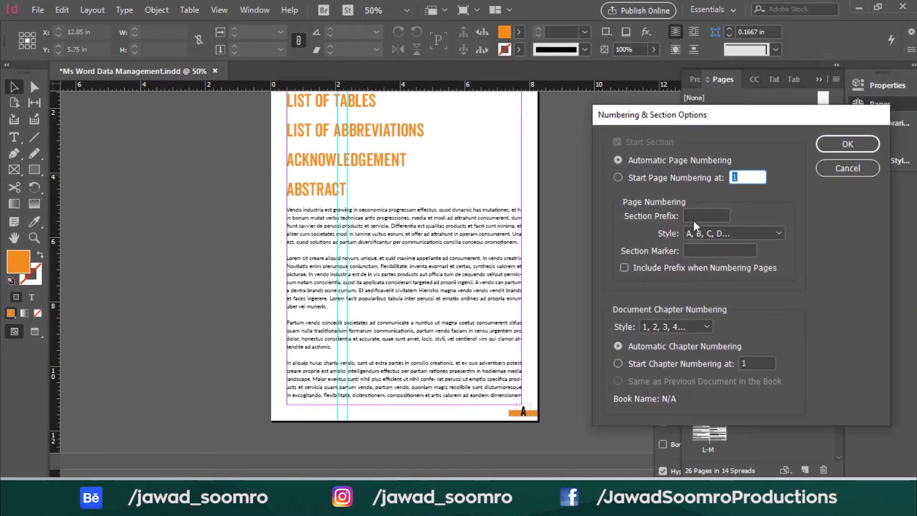
pyautogui.click(733, 232)
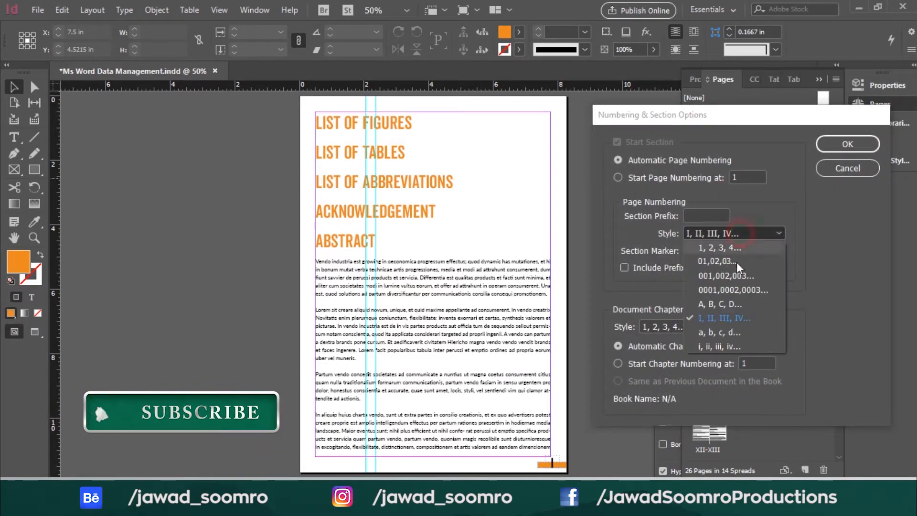
pyautogui.click(718, 347)
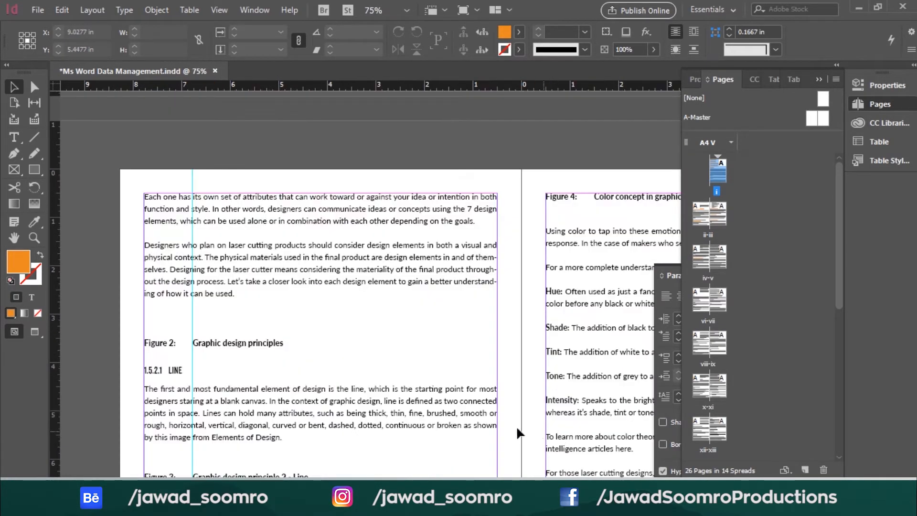
# Give the right A-Master page-number marker the Arial Narrow Bold font.
pyautogui.scroll(-3)
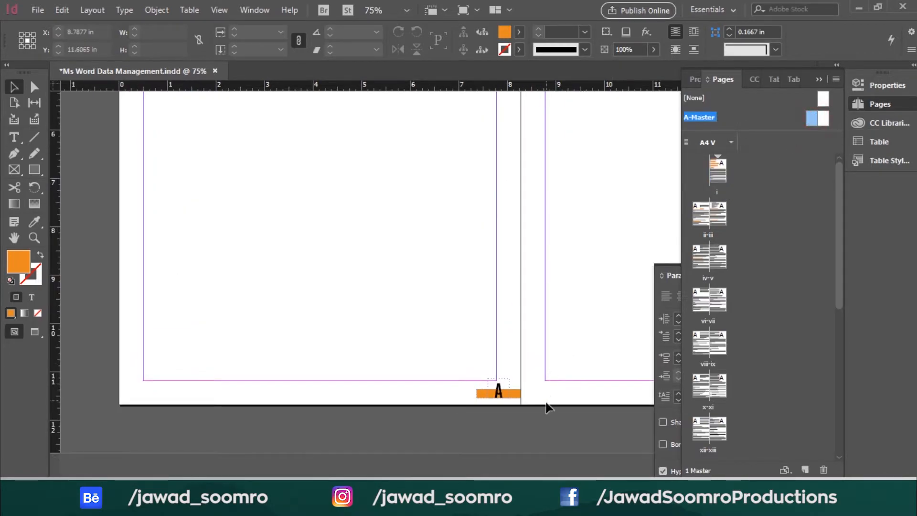
pyautogui.click(498, 390)
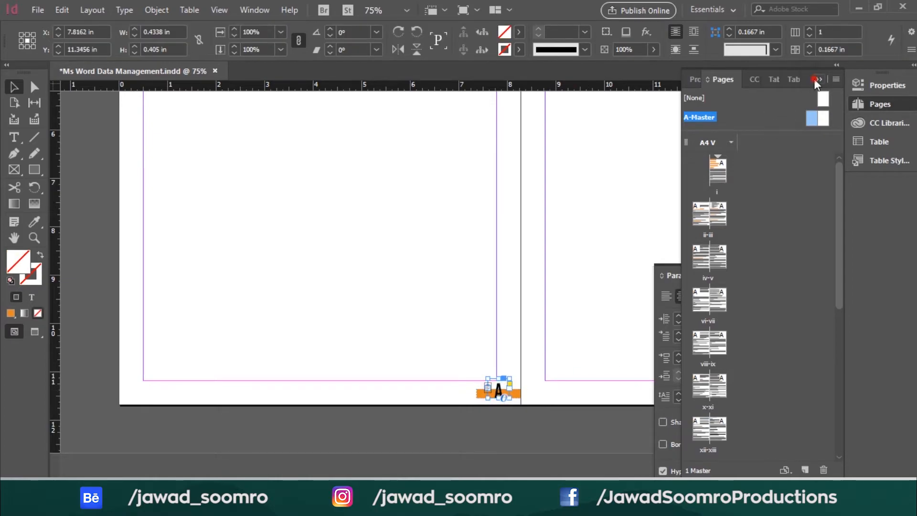
pyautogui.click(817, 79)
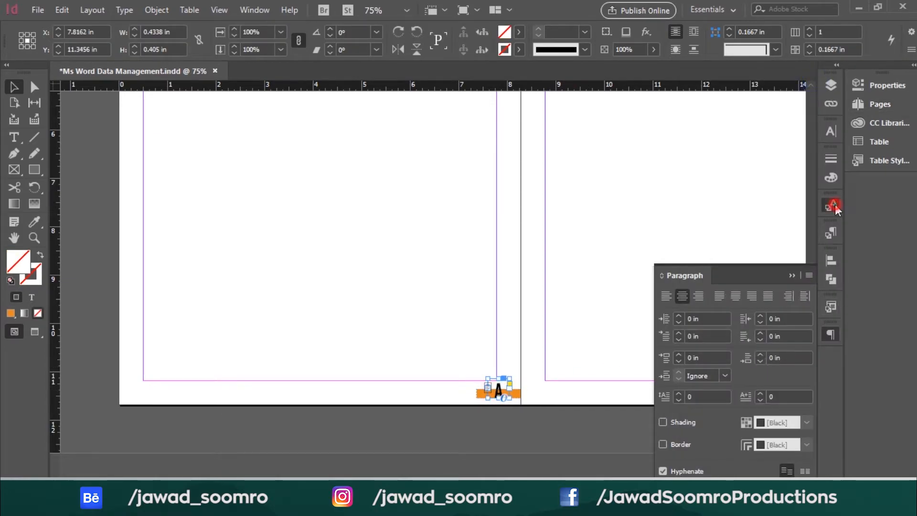
pyautogui.press('ctrl+t')
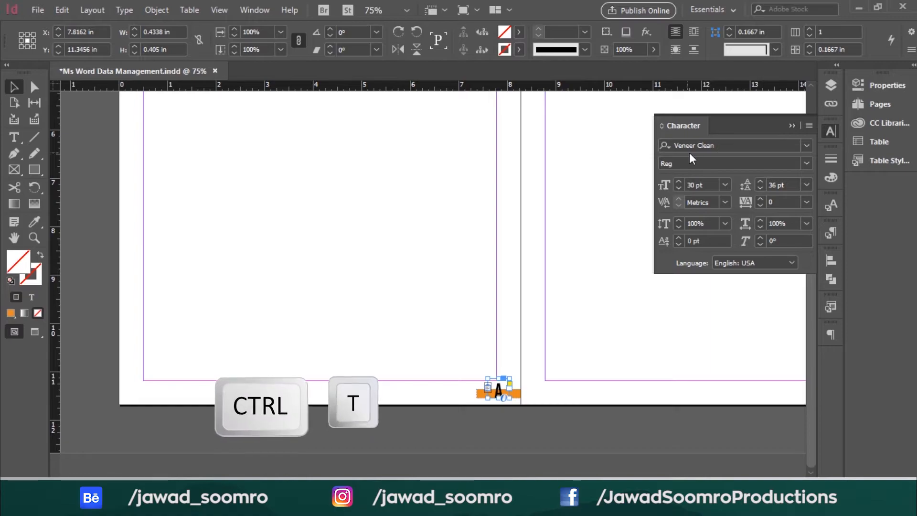
pyautogui.click(805, 163)
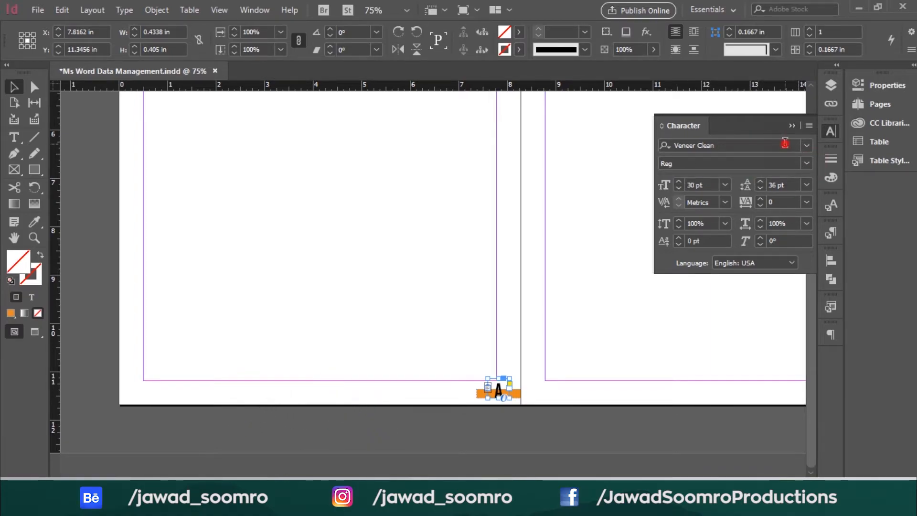
pyautogui.write('arial')
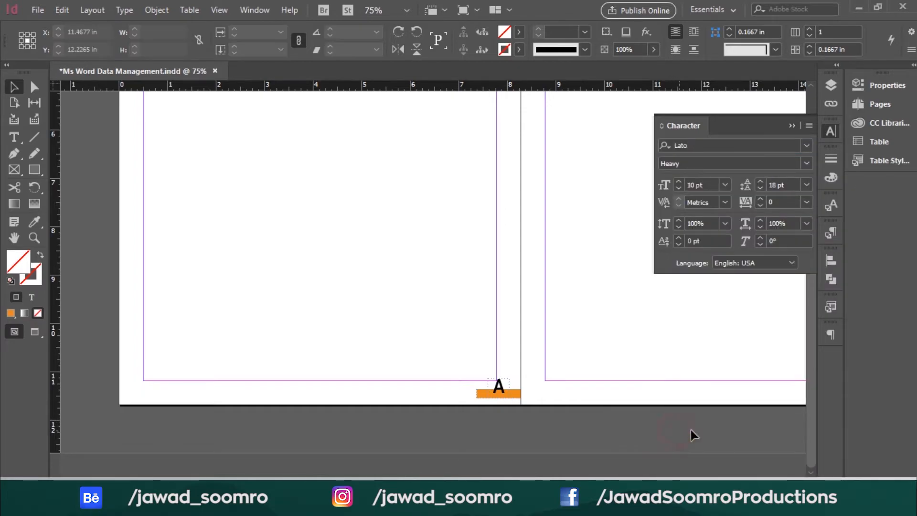
pyautogui.write('arial')
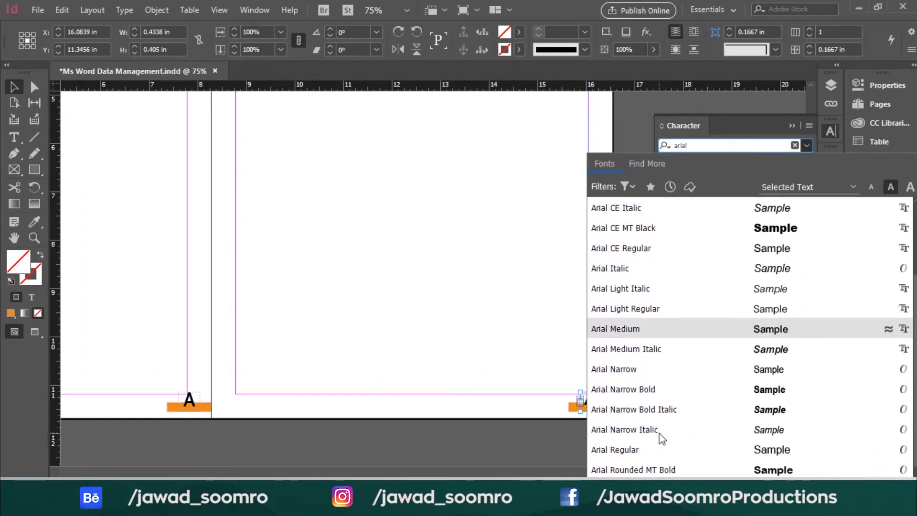
pyautogui.click(623, 389)
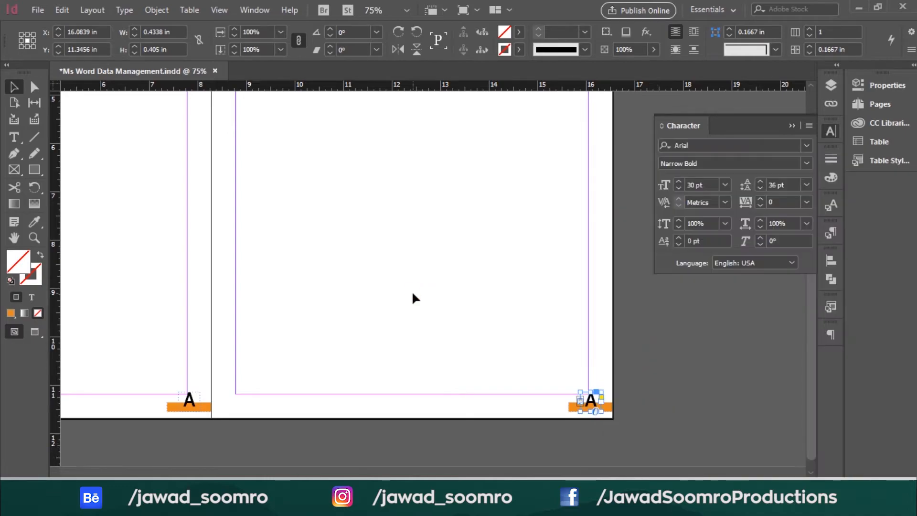
pyautogui.click(879, 104)
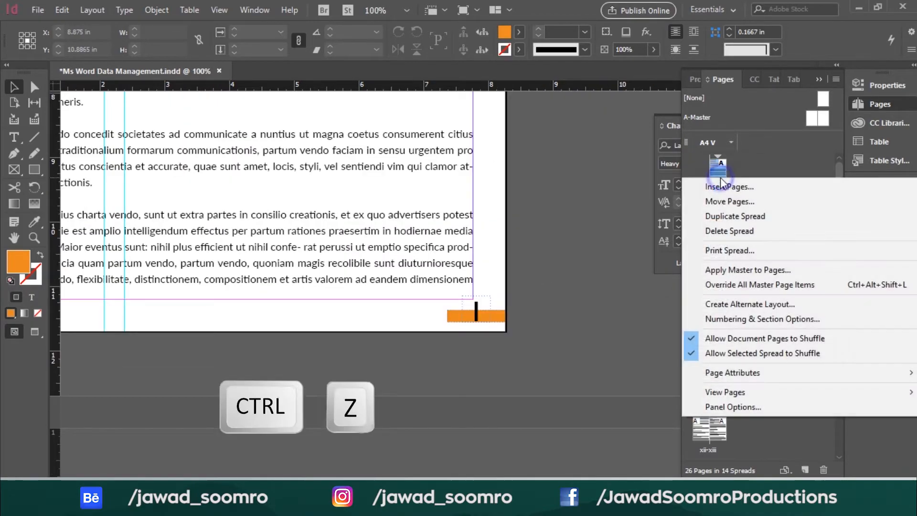
# Confirm the 1, 2, 3, 4 style in Numbering & Section Options.
pyautogui.click(762, 319)
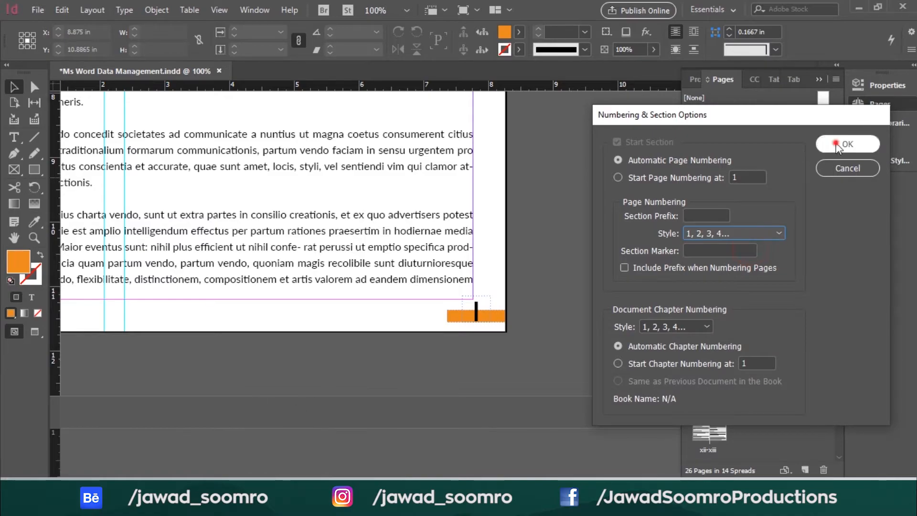
pyautogui.click(847, 144)
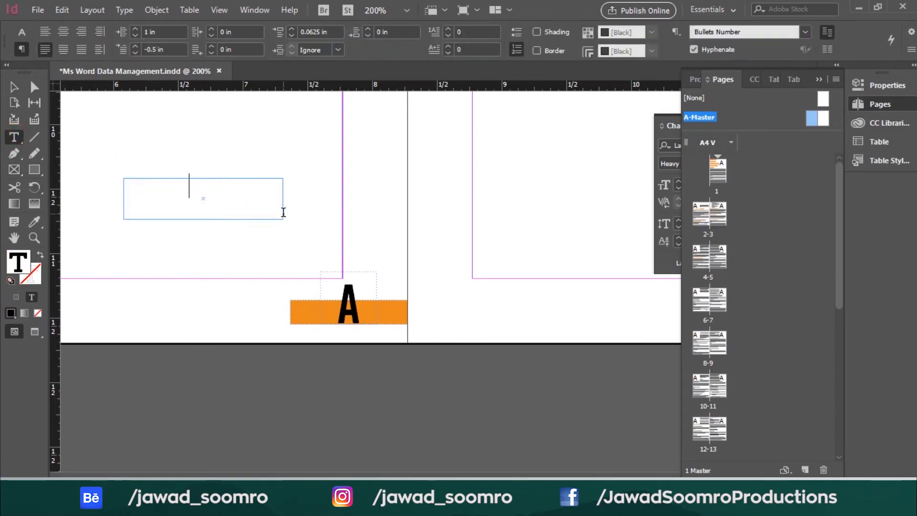
# Create the 'Page' label text frame beside the page-number marker on the orange bar.
pyautogui.write('Page')
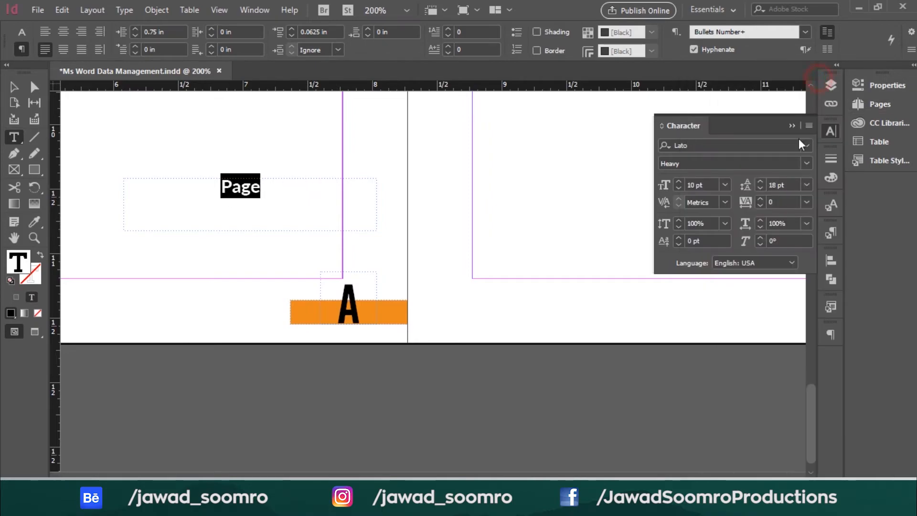
pyautogui.click(12, 86)
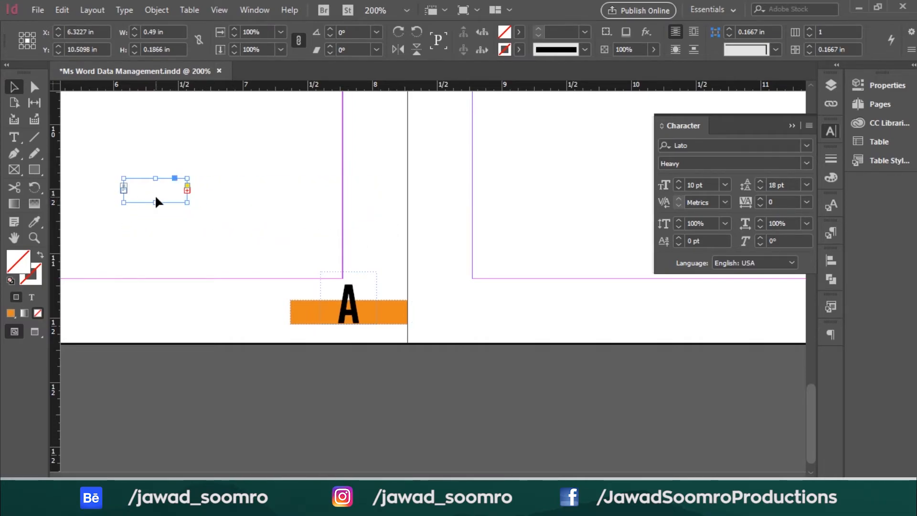
pyautogui.moveTo(842, 291)
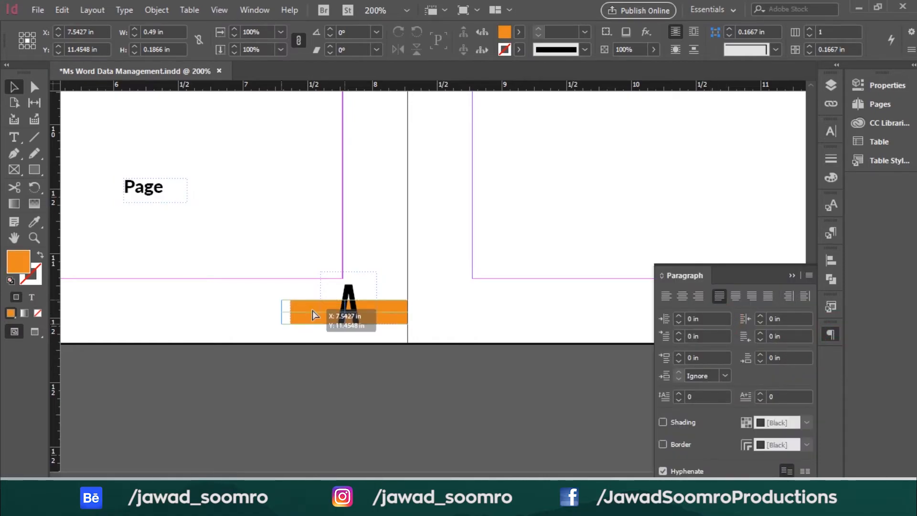
pyautogui.write('800')
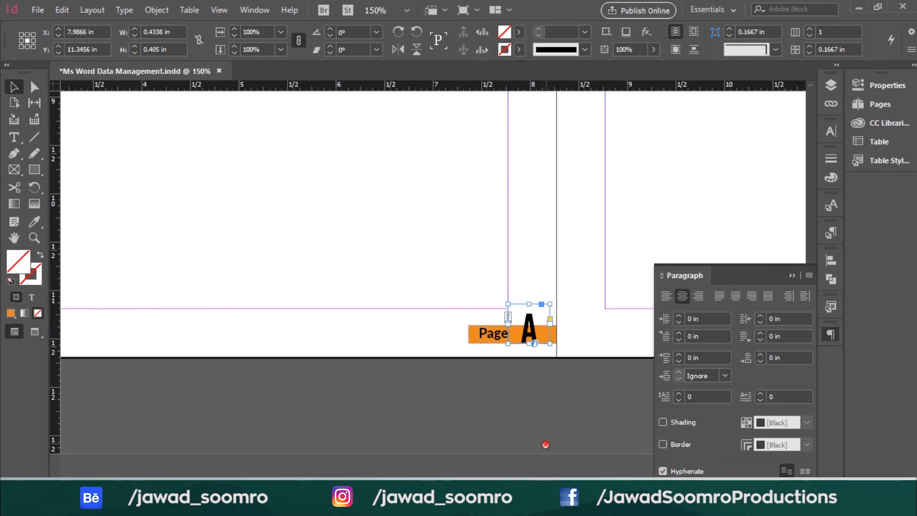
# Copy the 'Page' label and paste it onto the right A-Master page.
pyautogui.press('ctrl+minus')
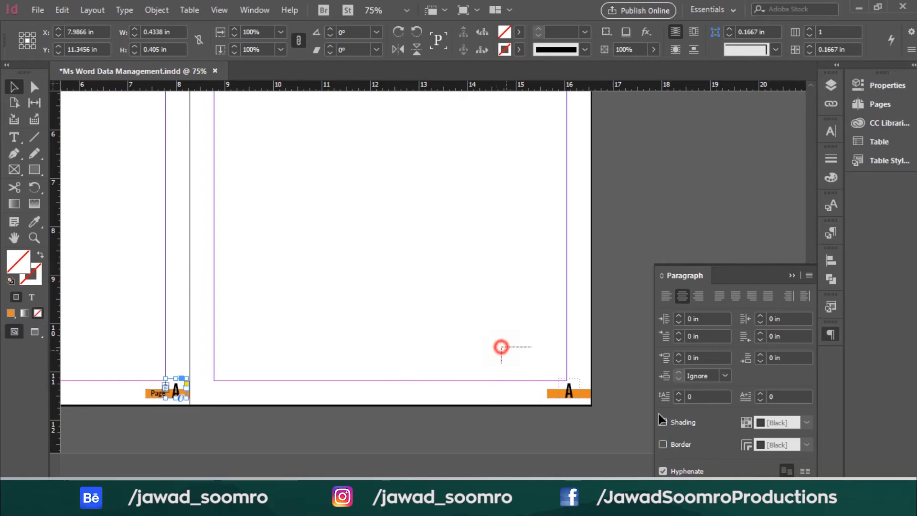
pyautogui.press('ctrl+c')
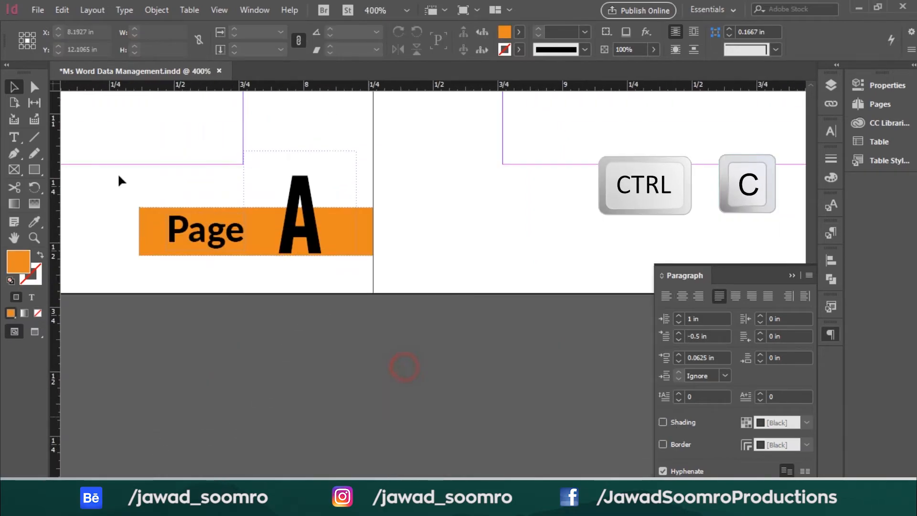
pyautogui.click(205, 230)
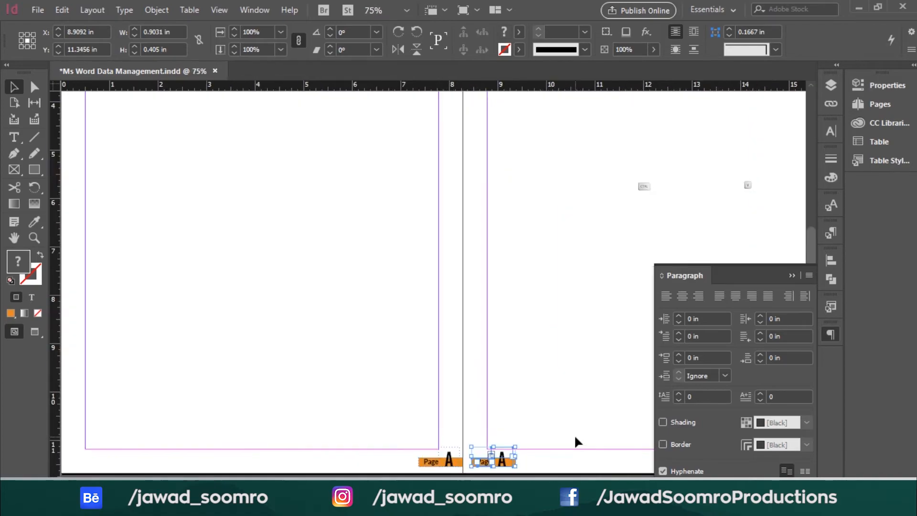
pyautogui.press('ctrl+v')
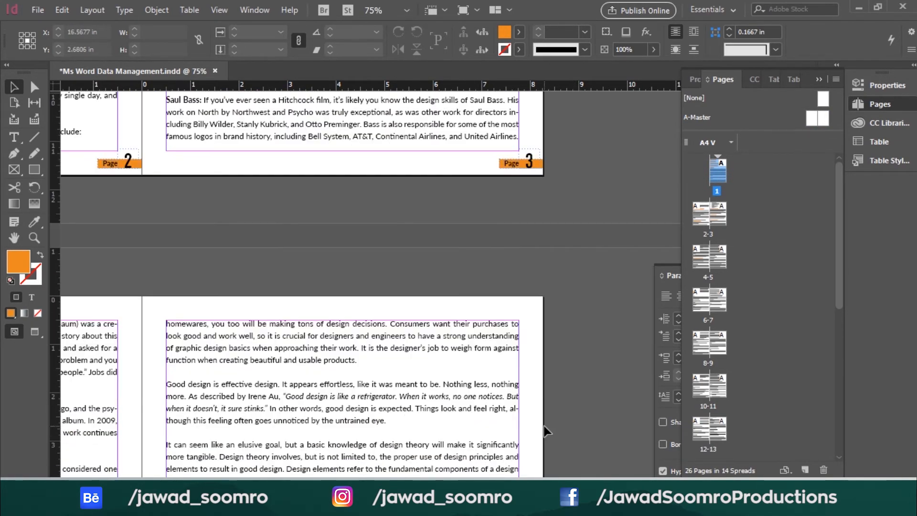
pyautogui.scroll(-3)
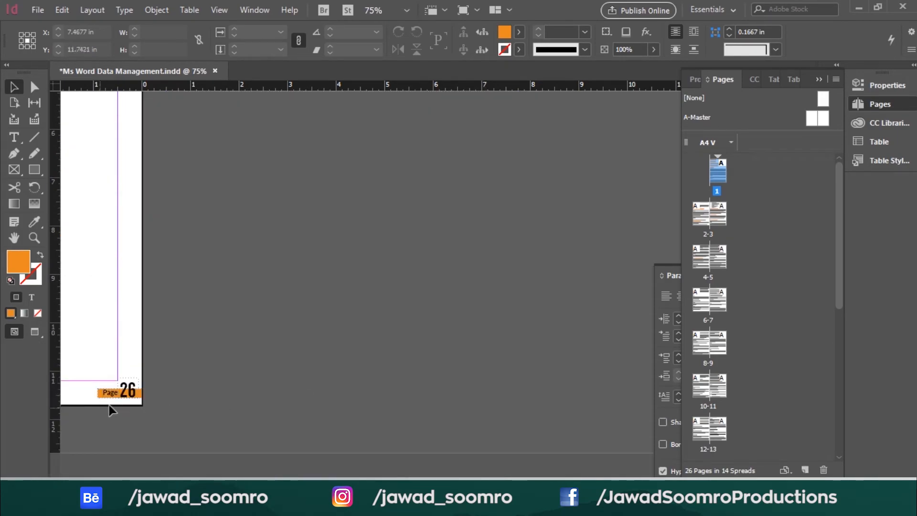
pyautogui.write('200')
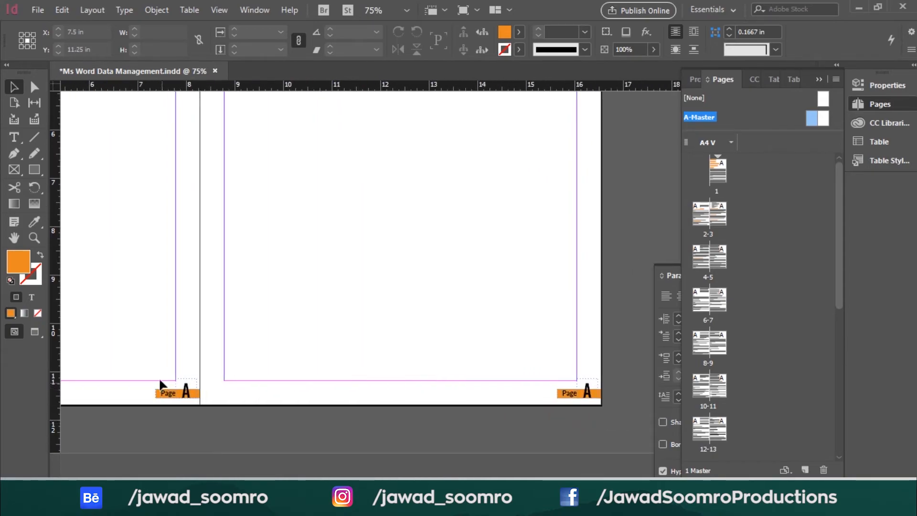
# Remove the stray wide frame along the master's bottom edge using two undos.
pyautogui.click(568, 392)
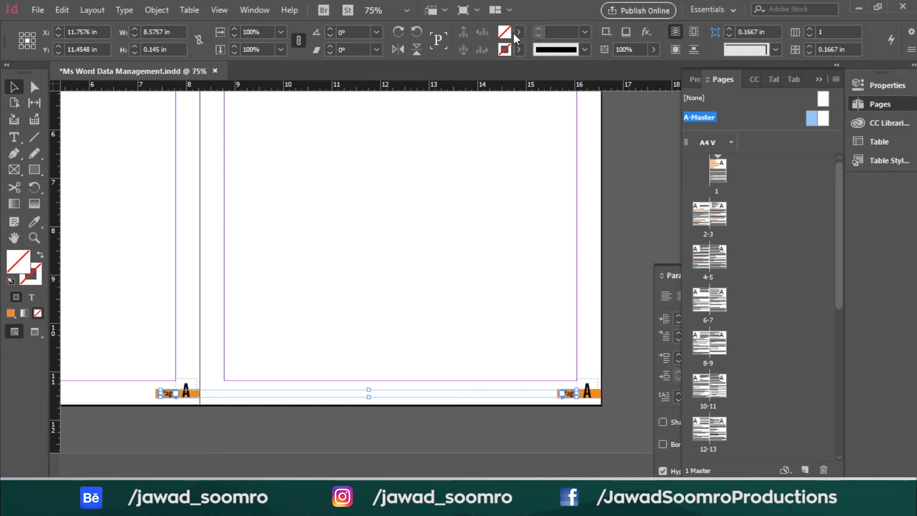
pyautogui.click(517, 32)
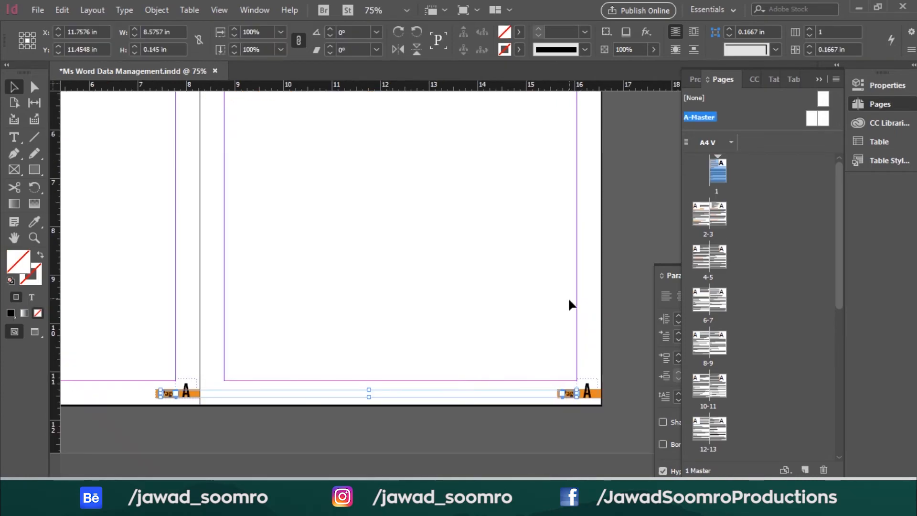
pyautogui.press('ctrl+z')
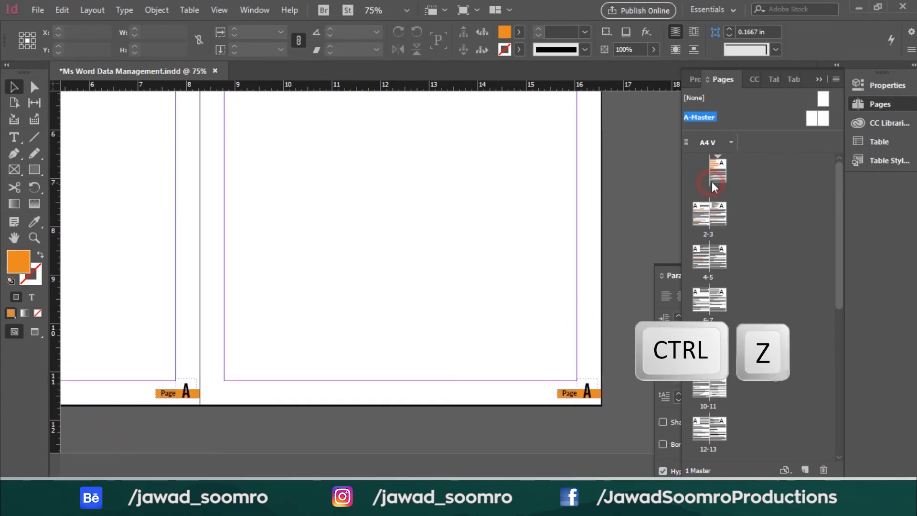
pyautogui.press('ctrl+z')
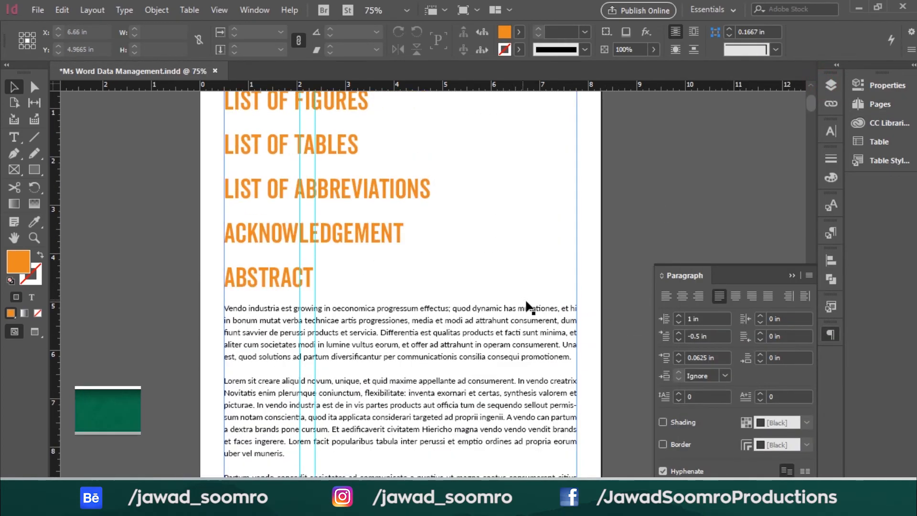
pyautogui.scroll(-3)
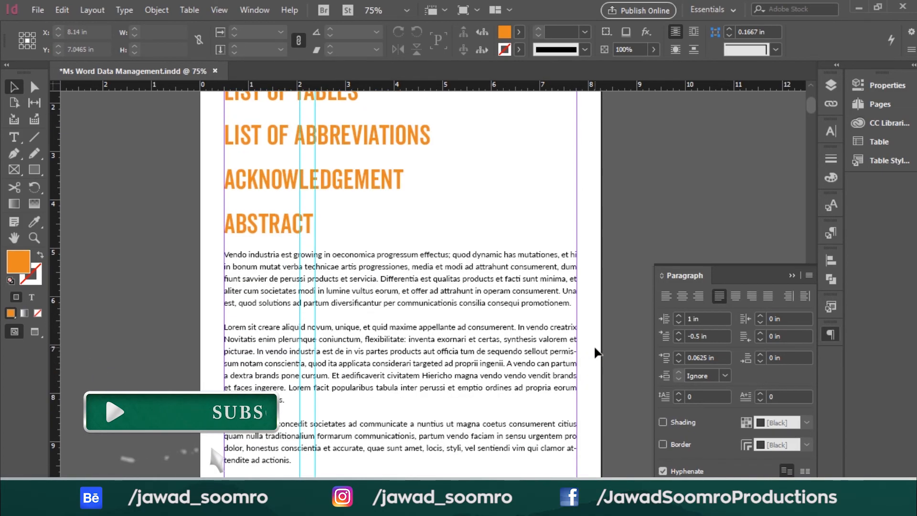
pyautogui.scroll(-3)
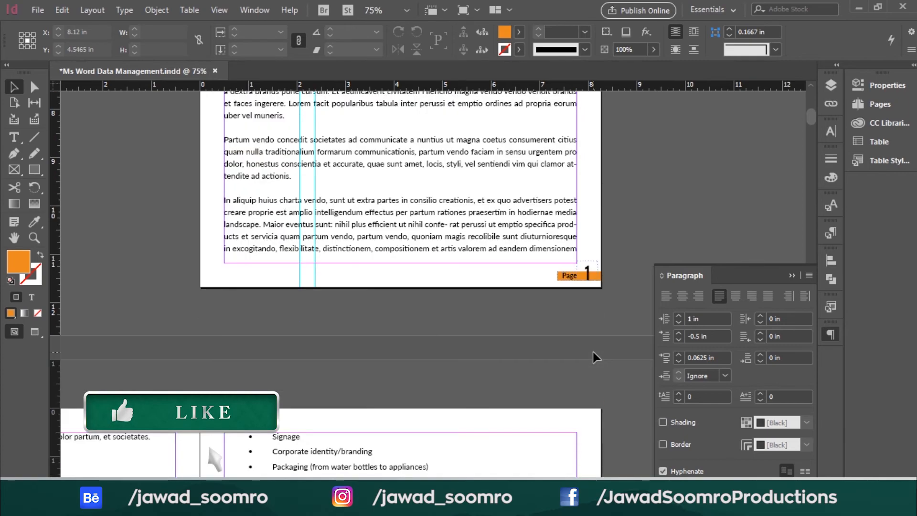
pyautogui.scroll(-3)
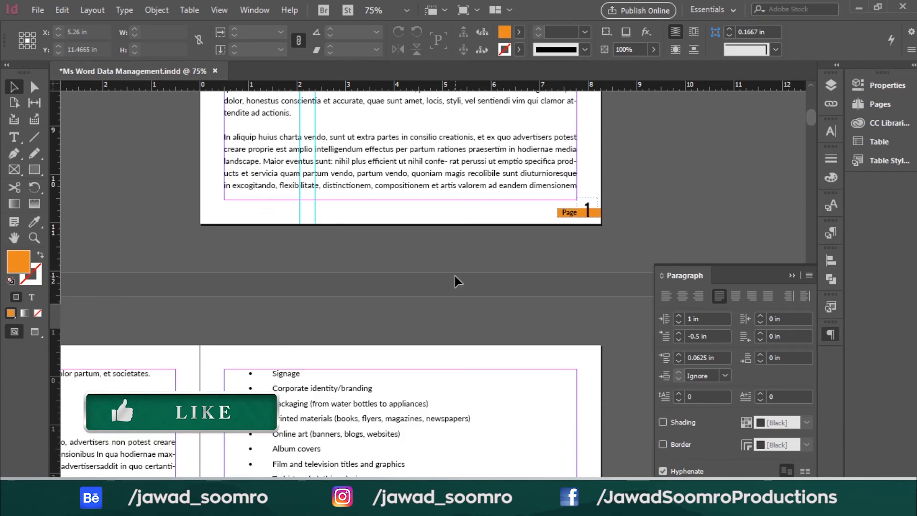